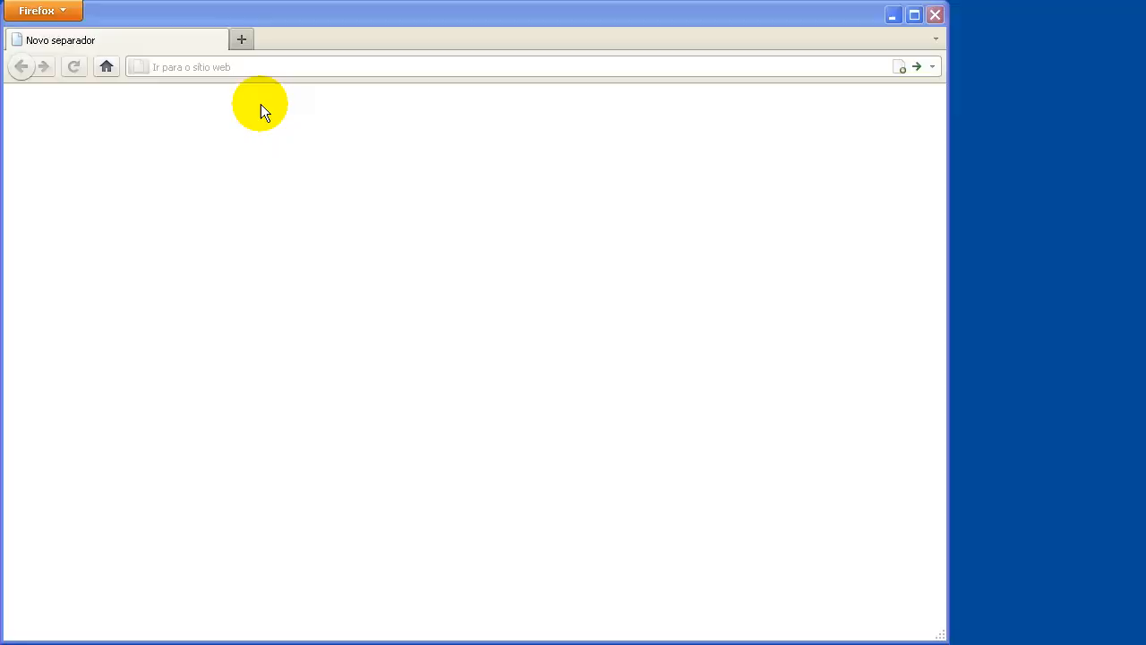
{"action": "type", "text": "http://www.justin.tv/"}
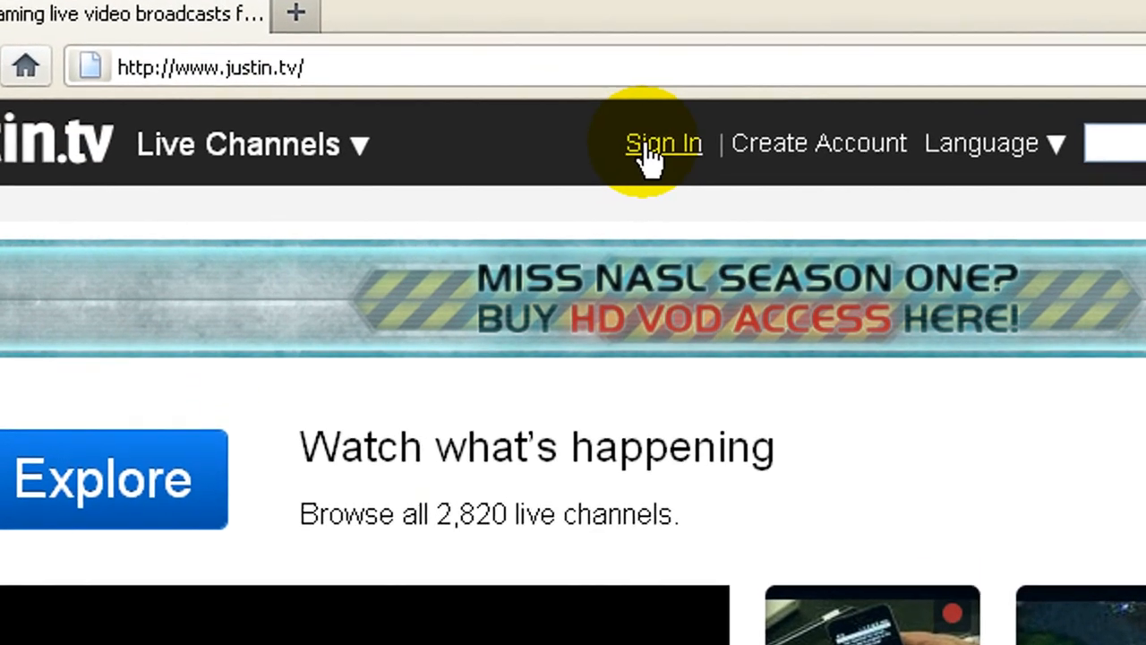
{"action": "left_click", "coordinate": [664, 142]}
{"action": "type", "text": "i000313"}
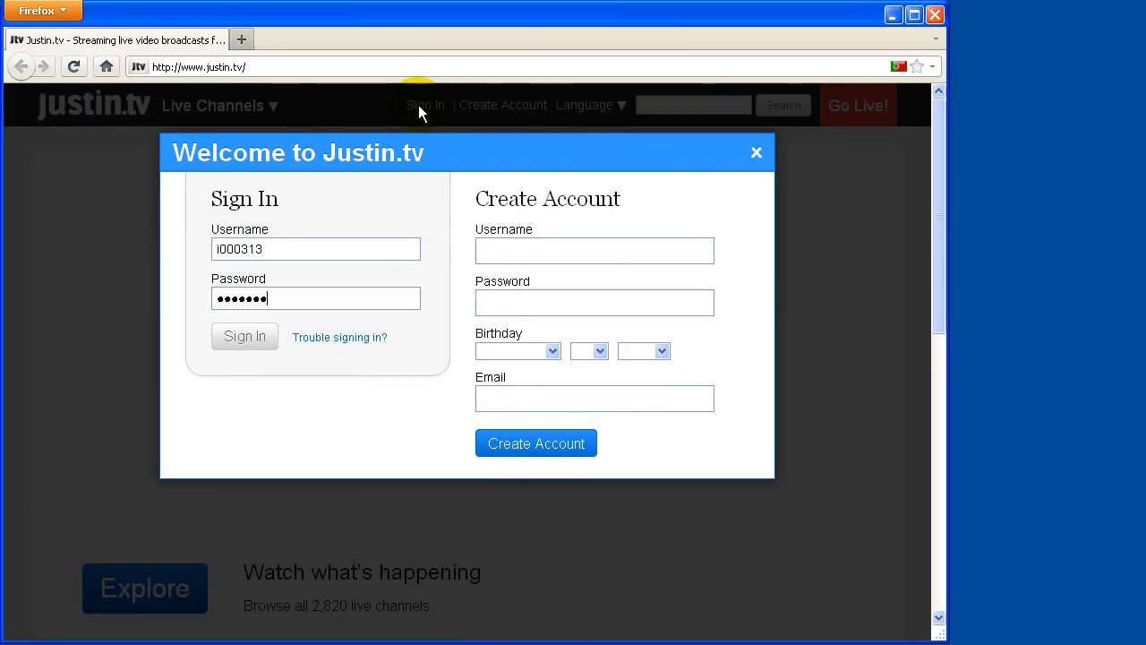
{"action": "left_click", "coordinate": [244, 336]}
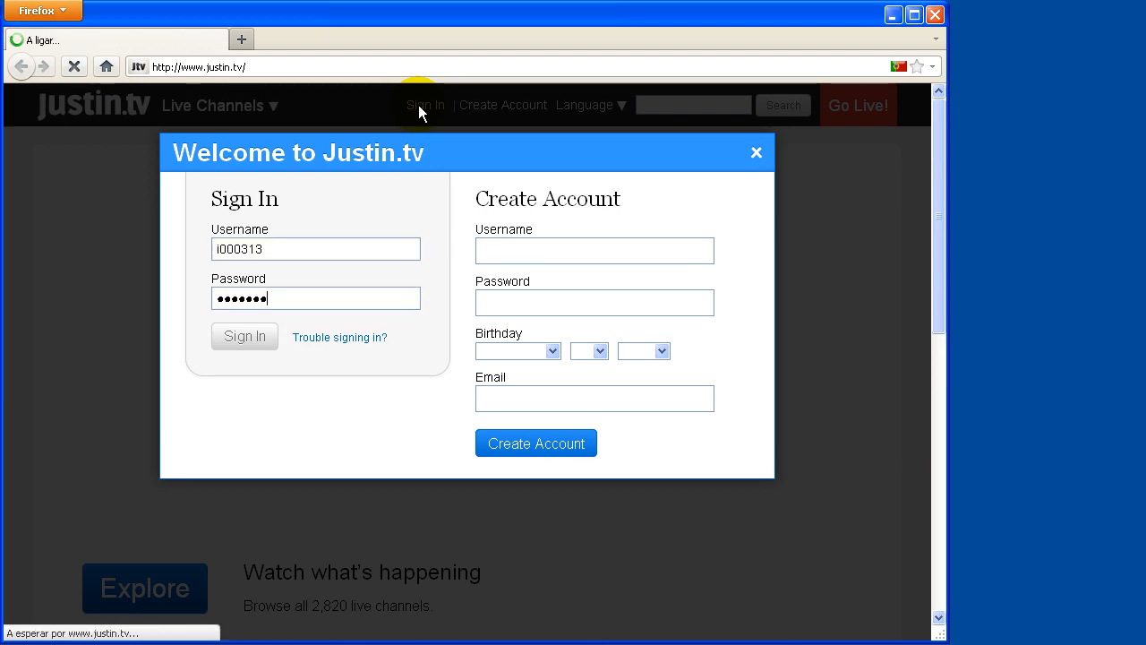
{"action": "left_click", "coordinate": [244, 335]}
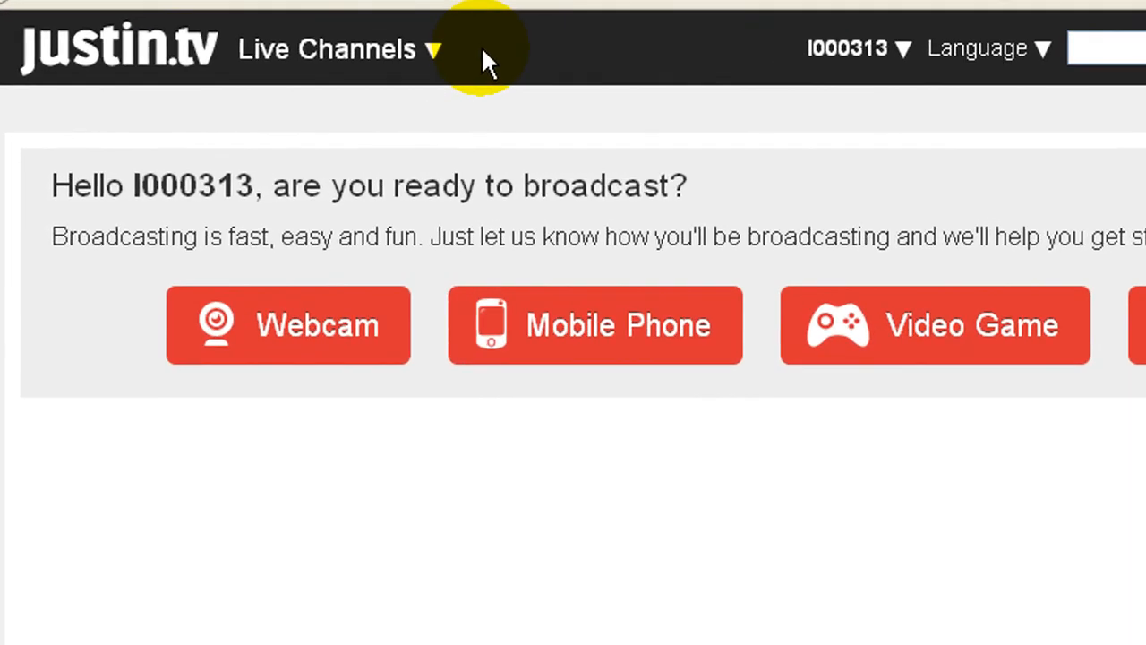
Browse the Gaming live-channel directory down to the Shoryuken Presents: SRKLive channel
{"action": "left_click", "coordinate": [327, 48]}
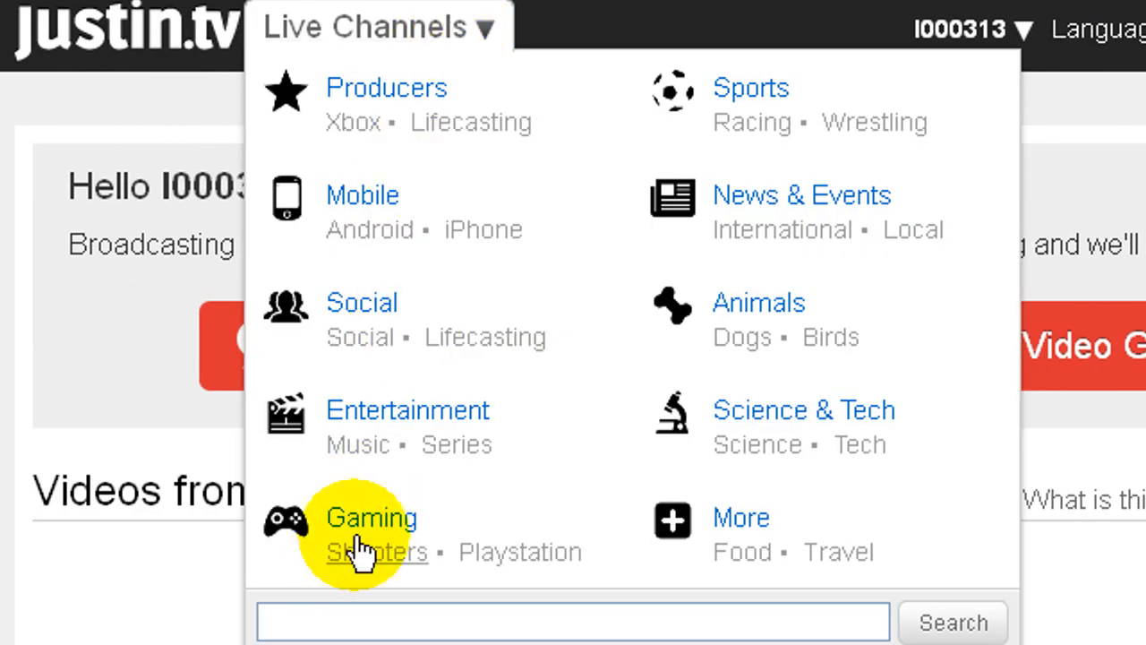
{"action": "left_click", "coordinate": [371, 517]}
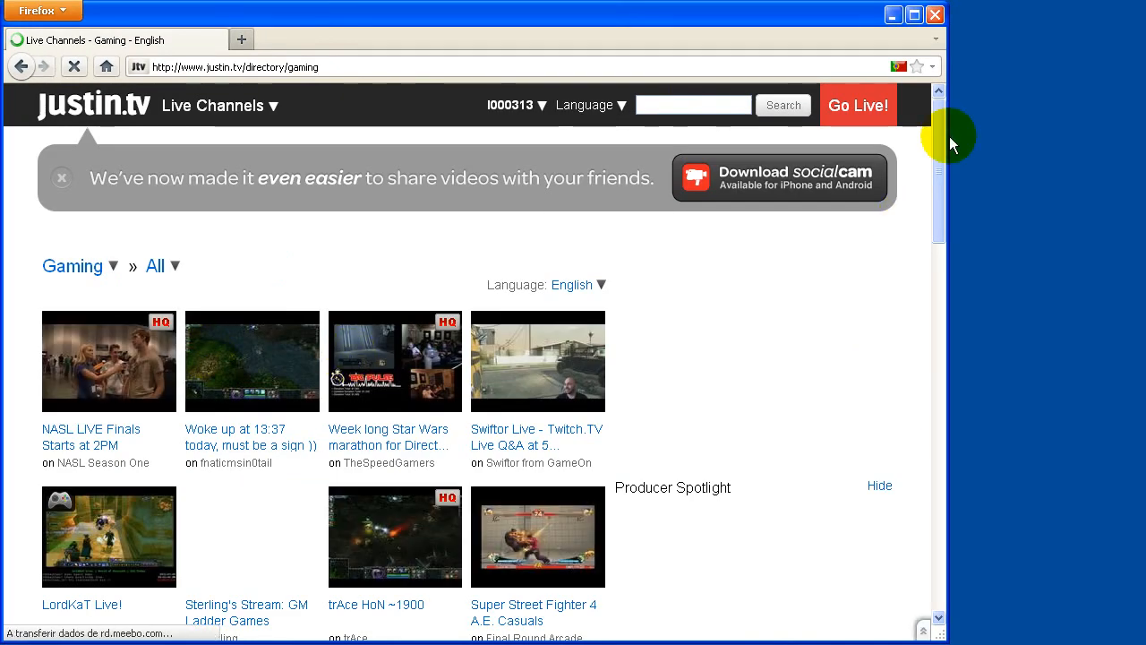
{"action": "scroll", "scroll_direction": "down", "scroll_amount": 3}
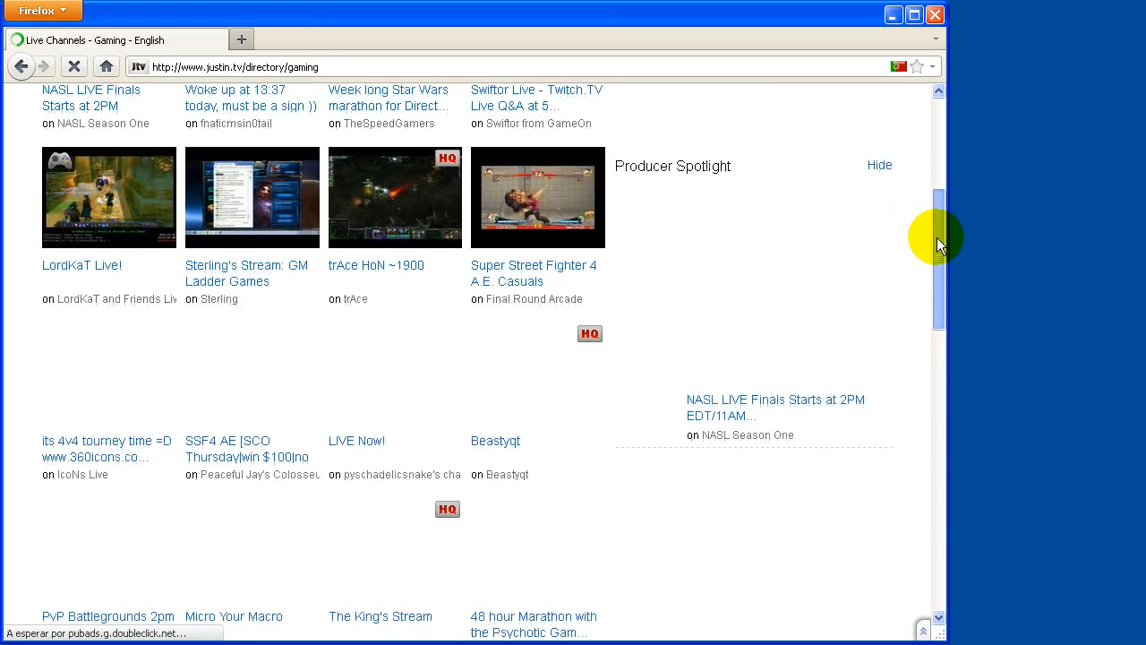
{"action": "scroll", "scroll_direction": "down", "scroll_amount": 3}
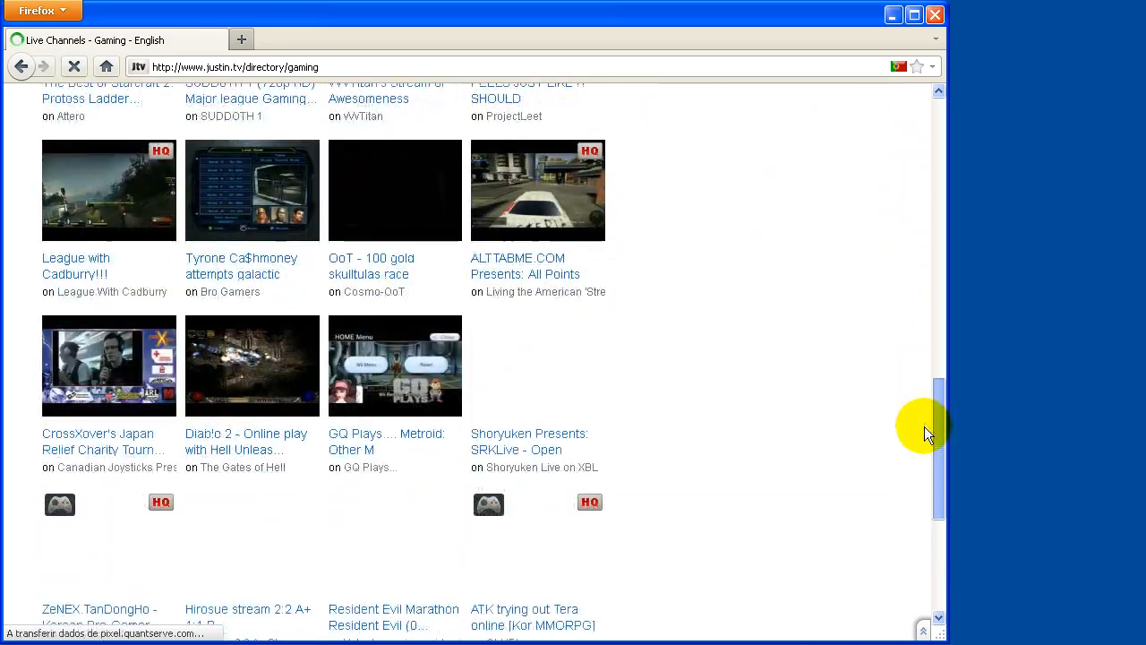
{"action": "scroll", "scroll_direction": "down", "scroll_amount": 3}
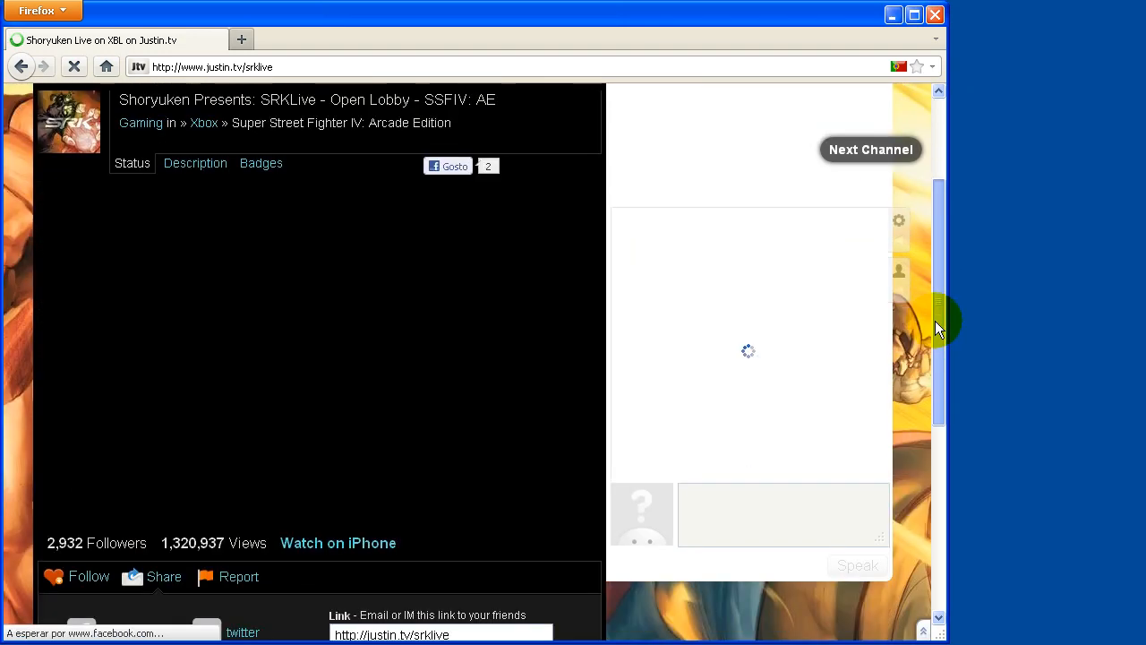
Show all of Shoryuken Live on XBL's videos via the 'more videos' link below the player
{"action": "scroll", "scroll_direction": "down", "scroll_amount": 3}
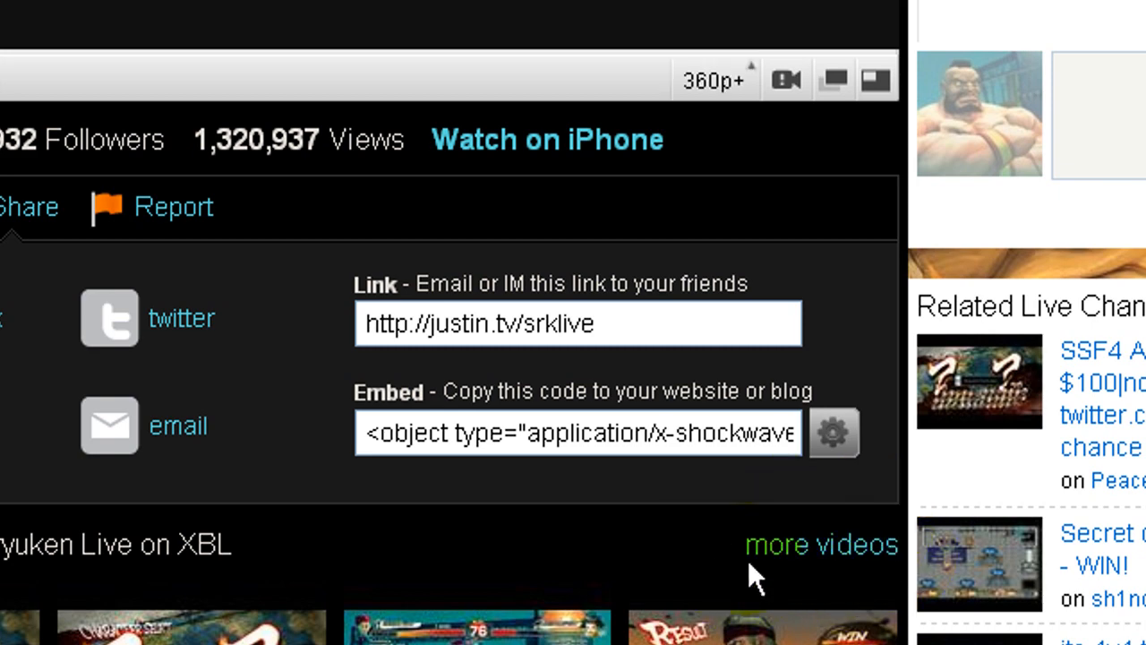
{"action": "mouse_move", "coordinate": [819, 545]}
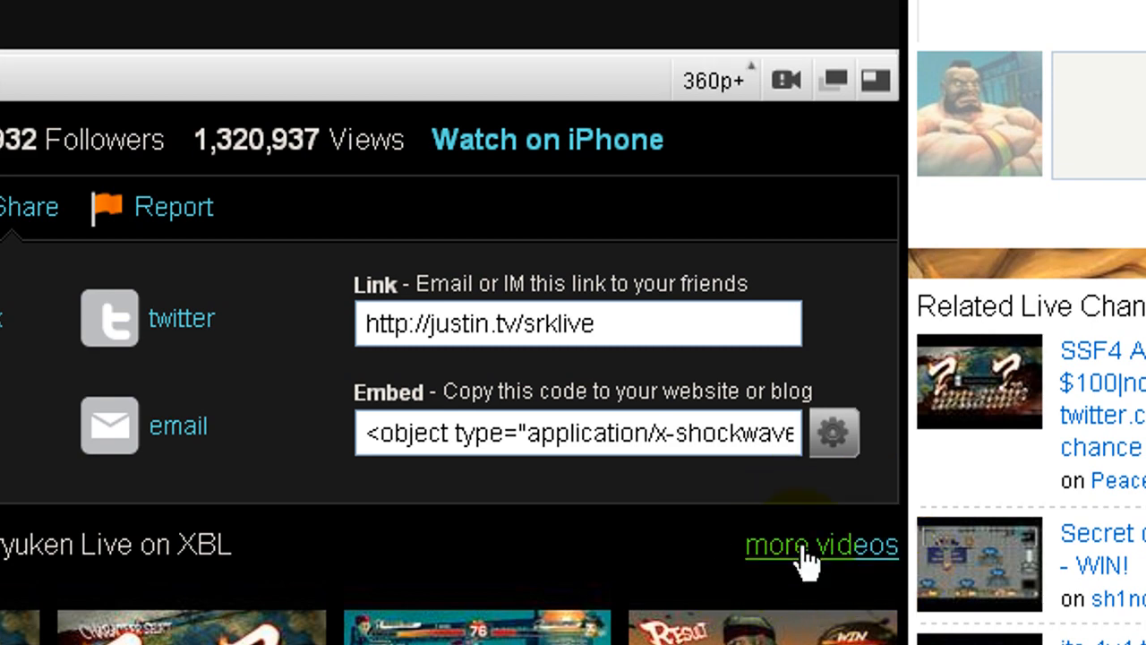
{"action": "left_click", "coordinate": [820, 545]}
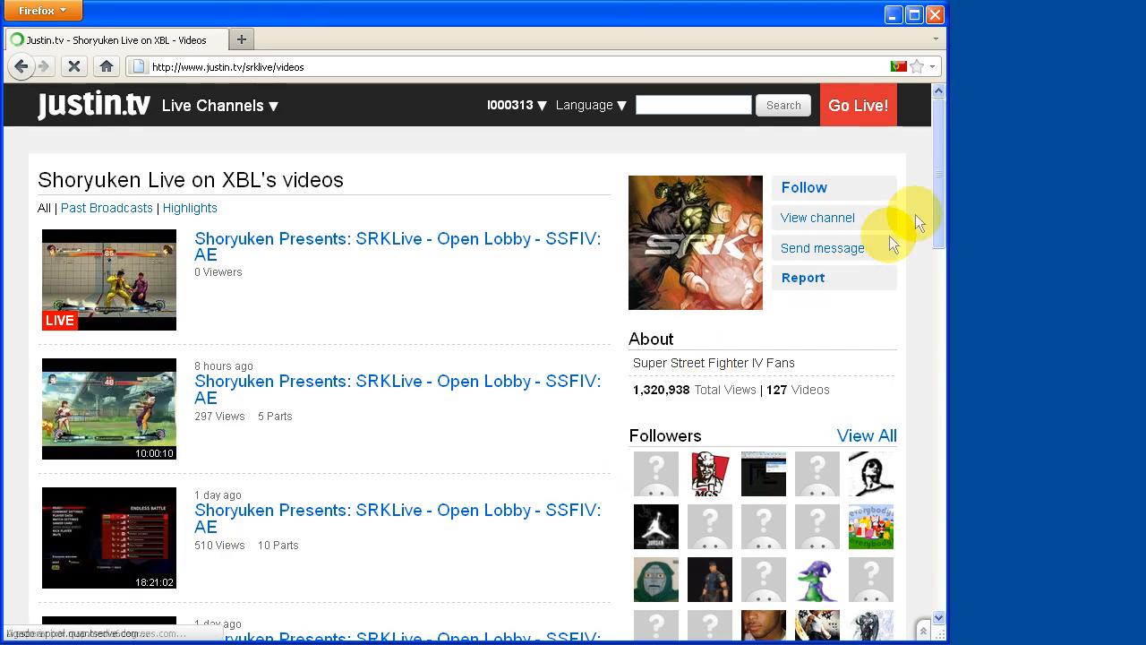
Start the two-day-old SRKLive Open Lobby past broadcast (1:36:16) and bring the player into view
{"action": "scroll", "scroll_direction": "down", "scroll_amount": 3}
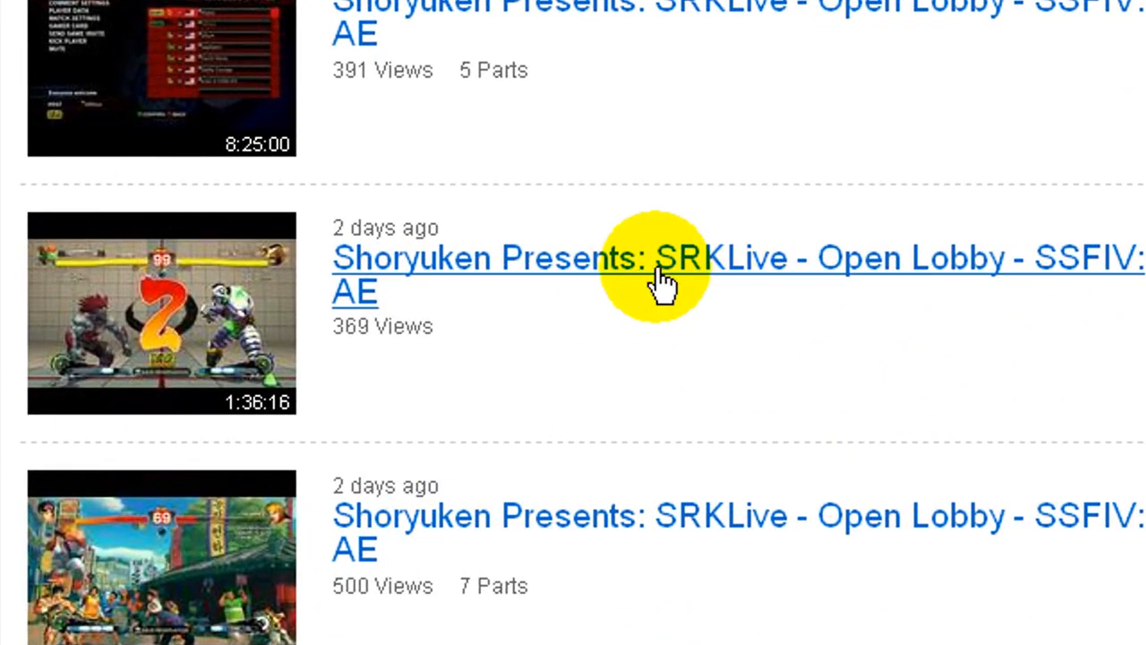
{"action": "left_click", "coordinate": [663, 258]}
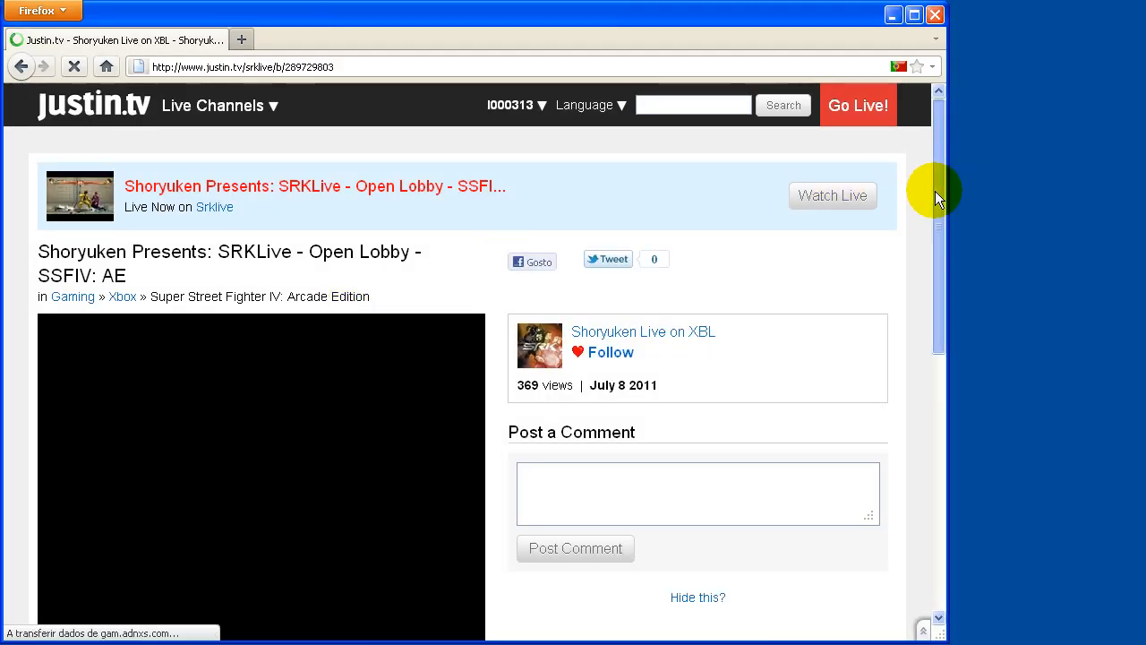
{"action": "scroll", "scroll_direction": "down", "scroll_amount": 3}
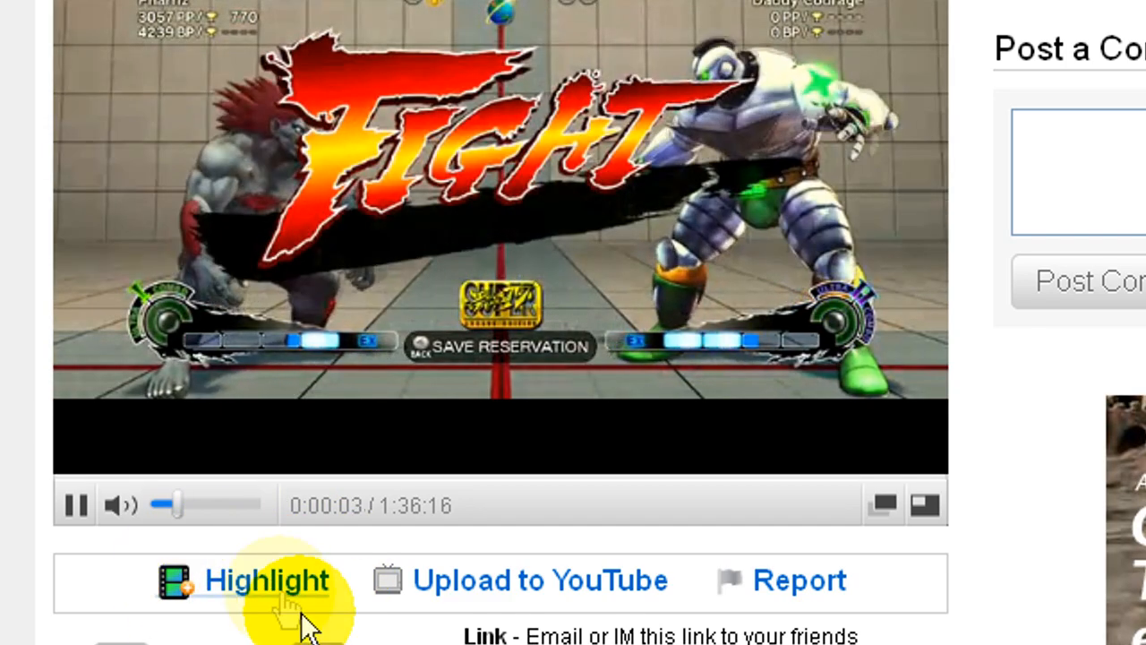
Begin a highlight of this broadcast and seek to the Blanka match, from 5:21 to 10:00
{"action": "left_click", "coordinate": [266, 579]}
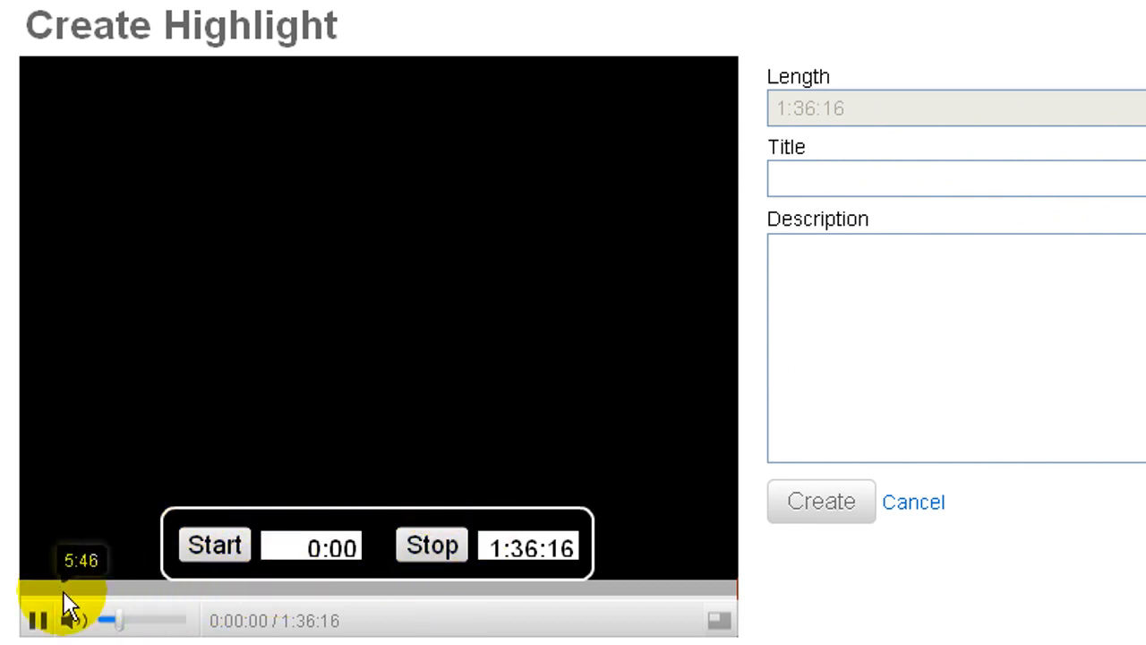
{"action": "left_click", "coordinate": [40, 619]}
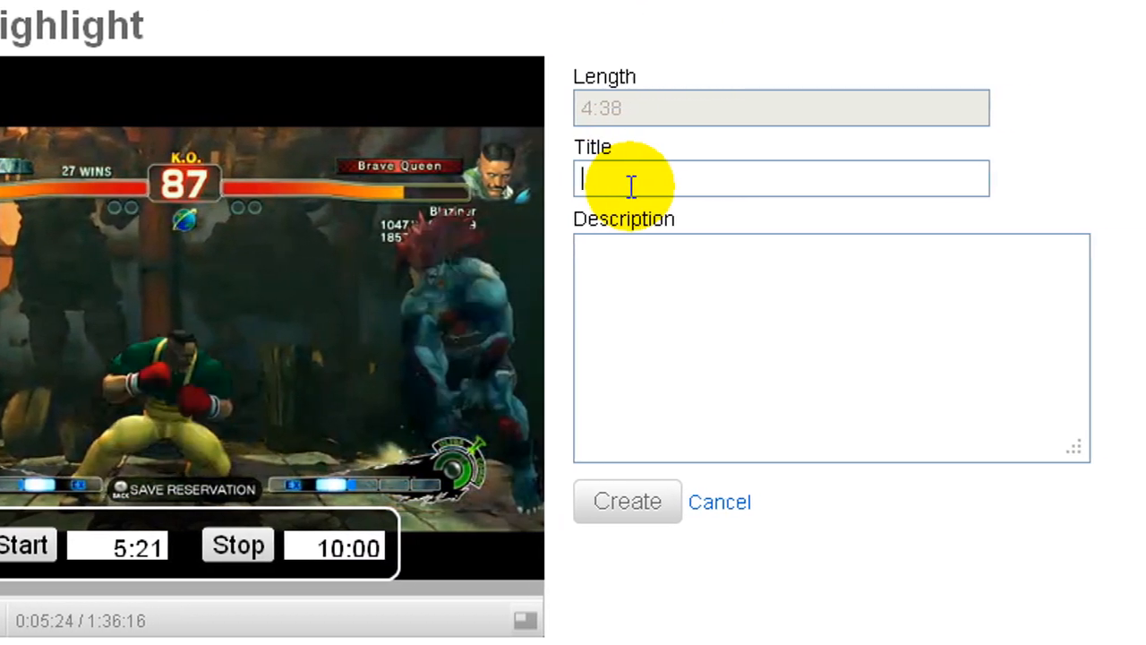
Create the highlight titled 'Blanka Match' with the description 'Blanka'
{"action": "type", "text": "Blanka Match"}
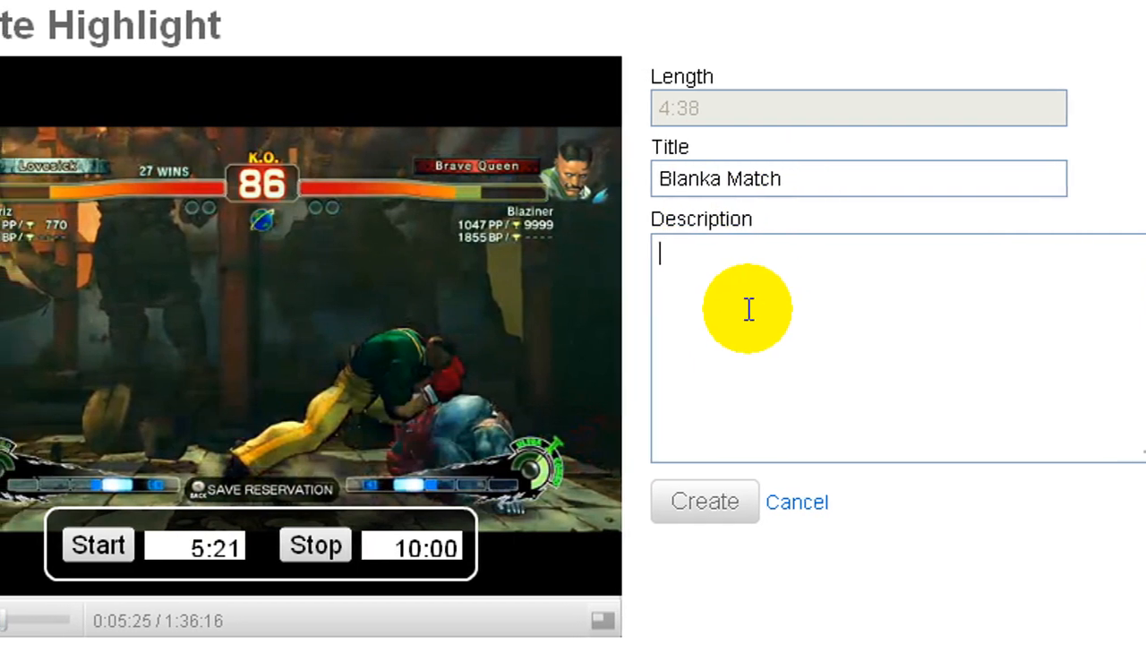
{"action": "type", "text": "Blanka"}
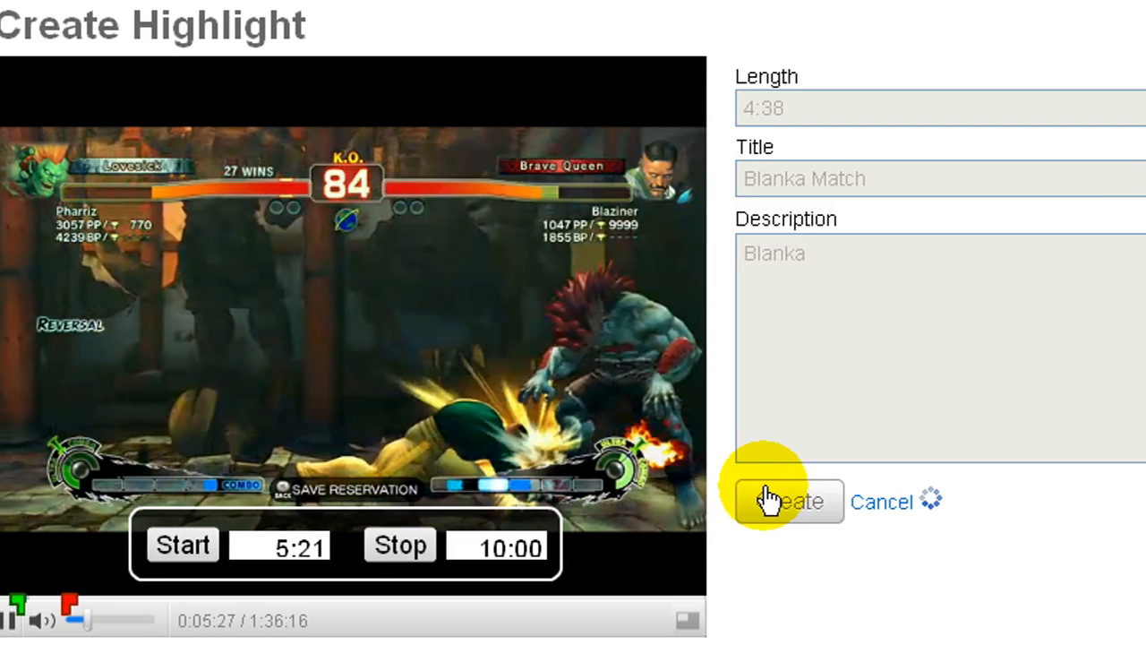
{"action": "left_click", "coordinate": [786, 500]}
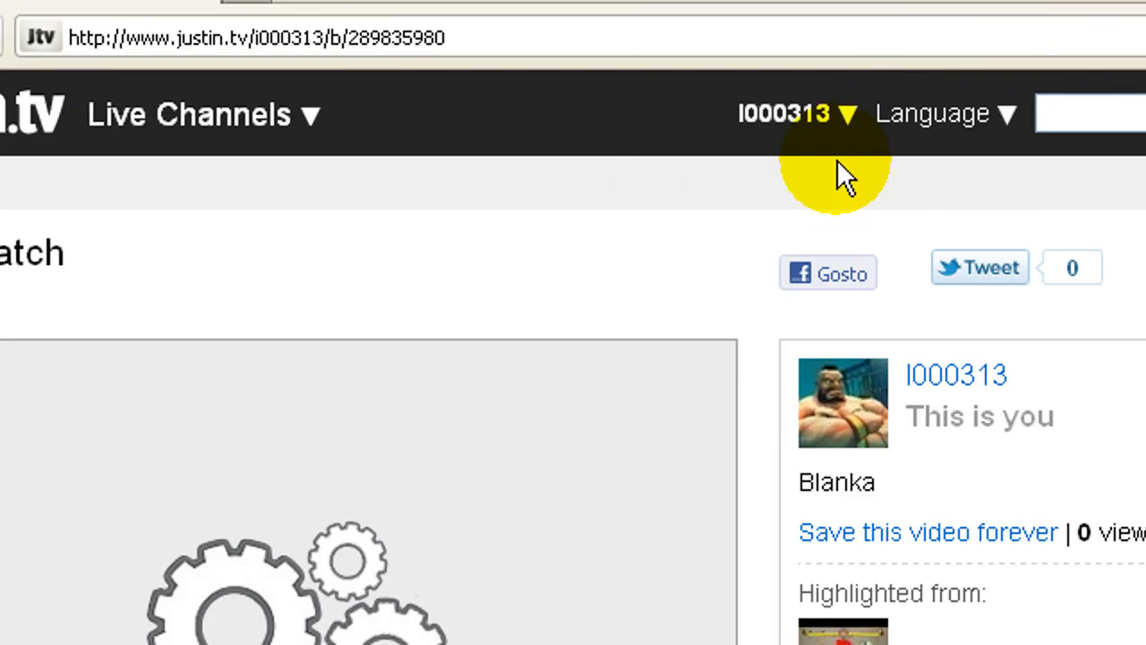
Go to your own Videos page from the account menu to see the new clip listed
{"action": "left_click", "coordinate": [795, 112]}
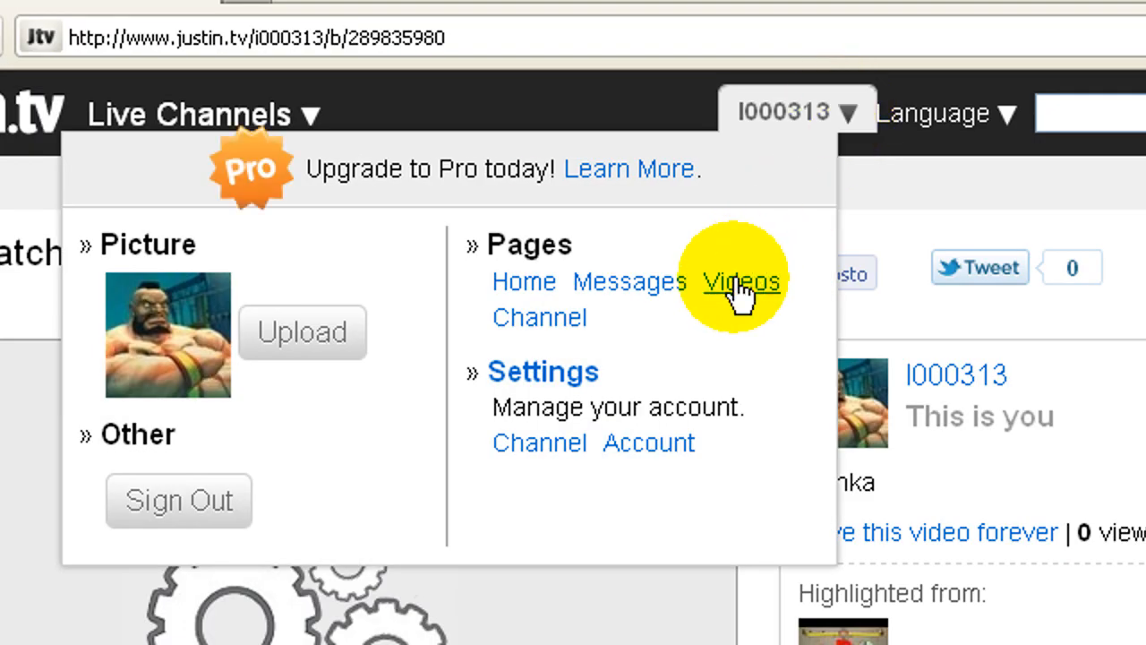
{"action": "left_click", "coordinate": [741, 281]}
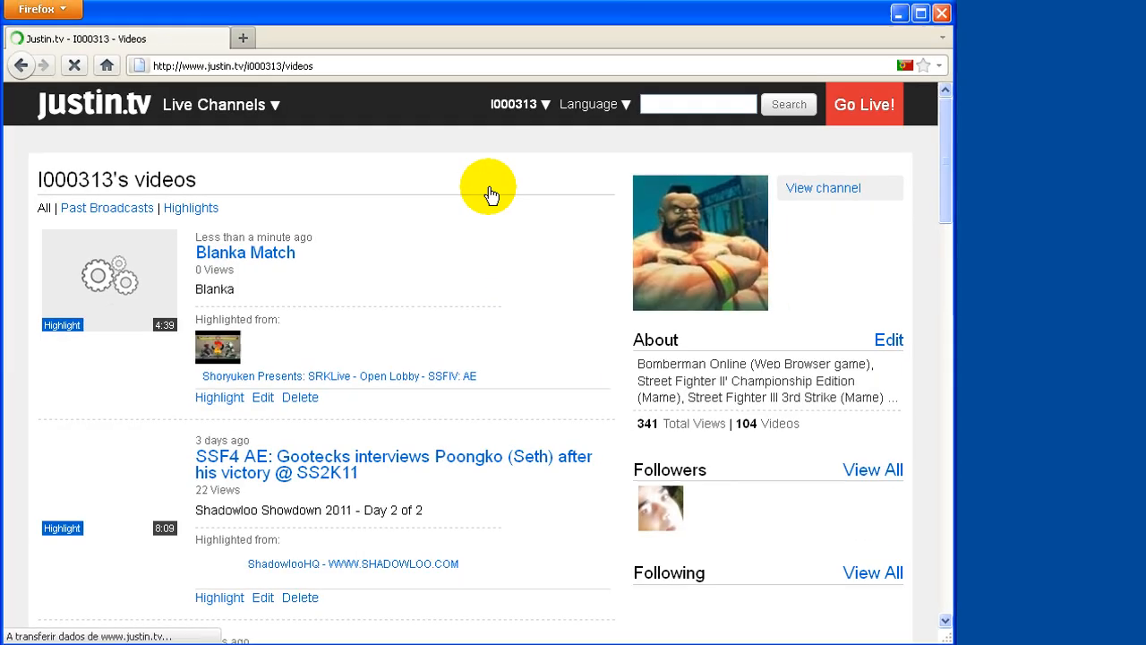